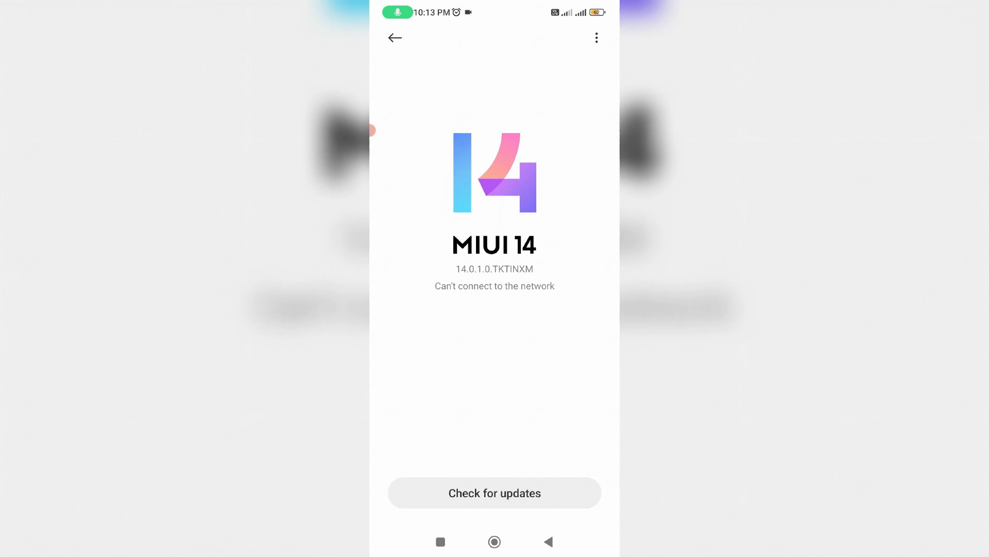
Go back from the MIUI version page to the main Settings list
click(395, 38)
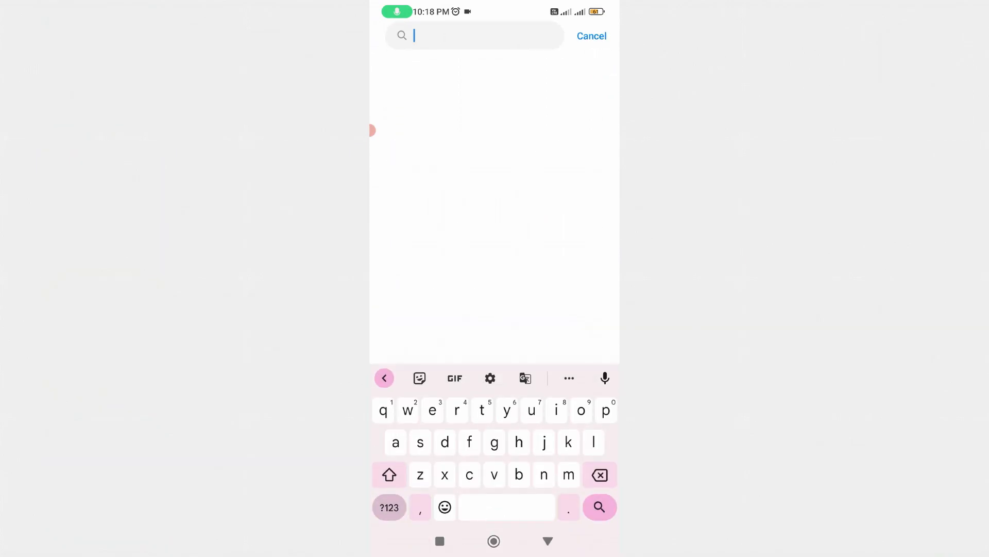
Search Settings for "reset" and reach the Reset Wi-Fi, mobile networks, and Bluetooth page
text(reset)
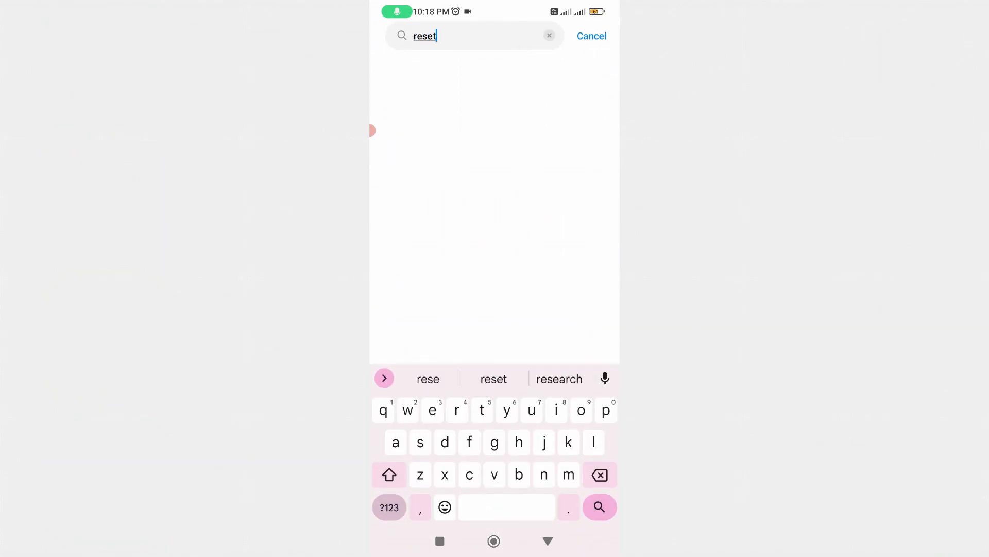
click(598, 507)
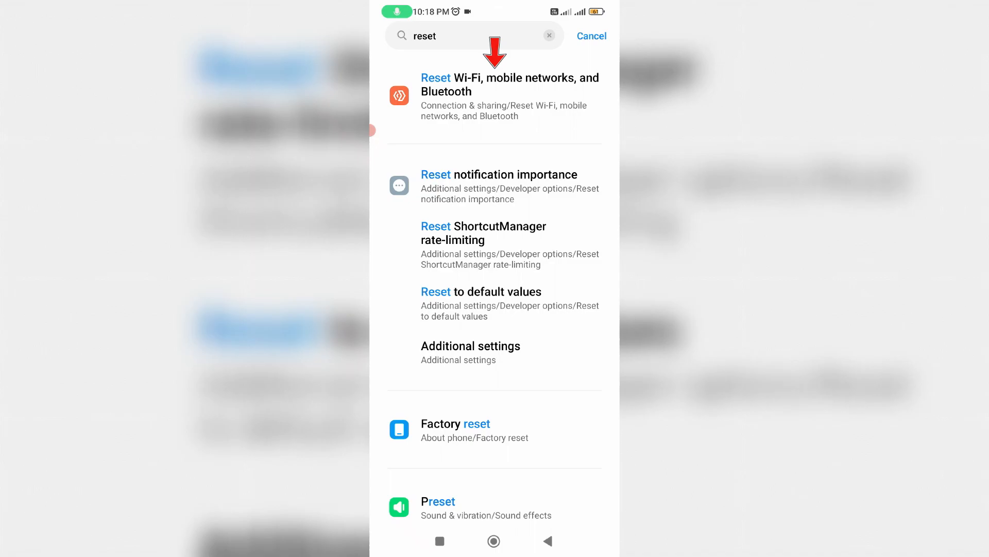
click(510, 91)
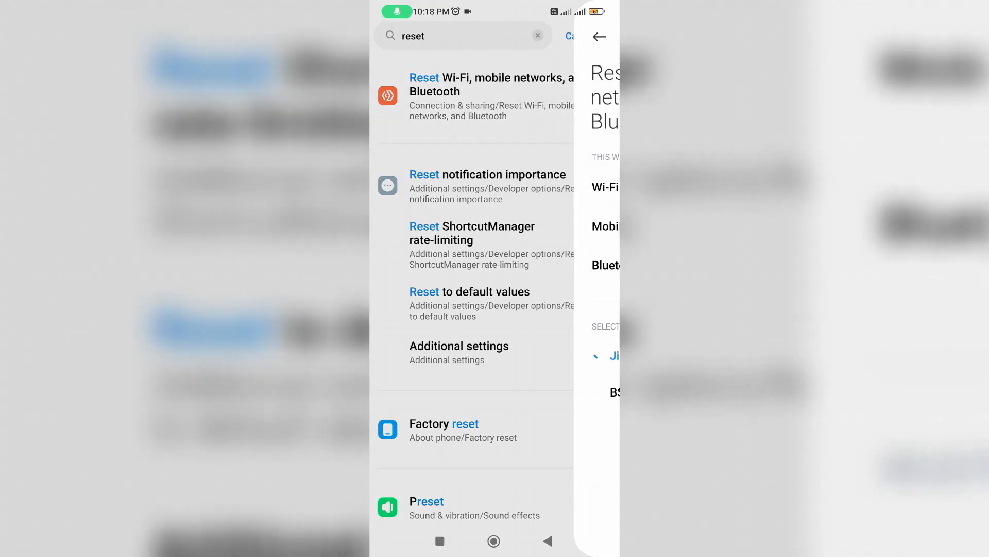
click(493, 97)
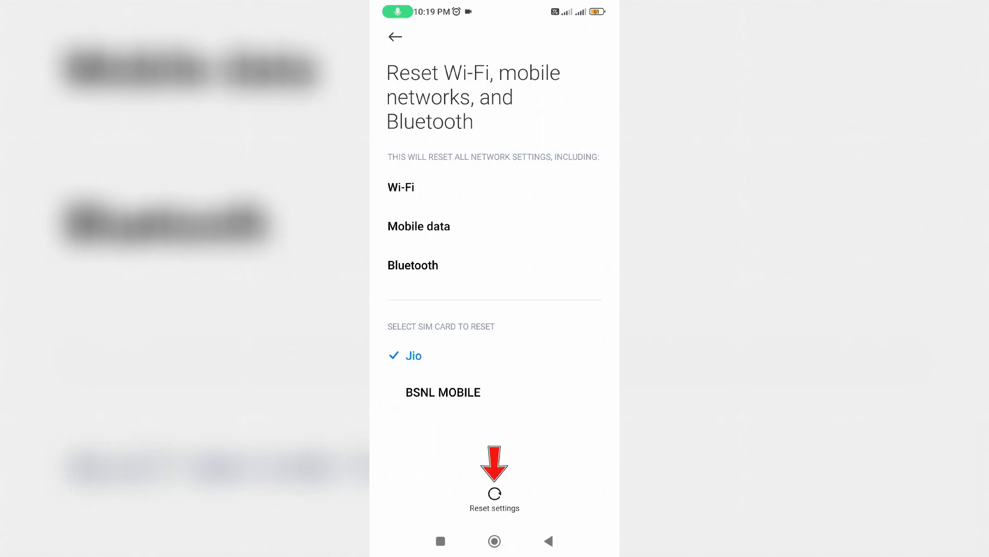
Reset Wi-Fi, mobile network and Bluetooth settings for the Jio SIM and confirm with OK
click(493, 494)
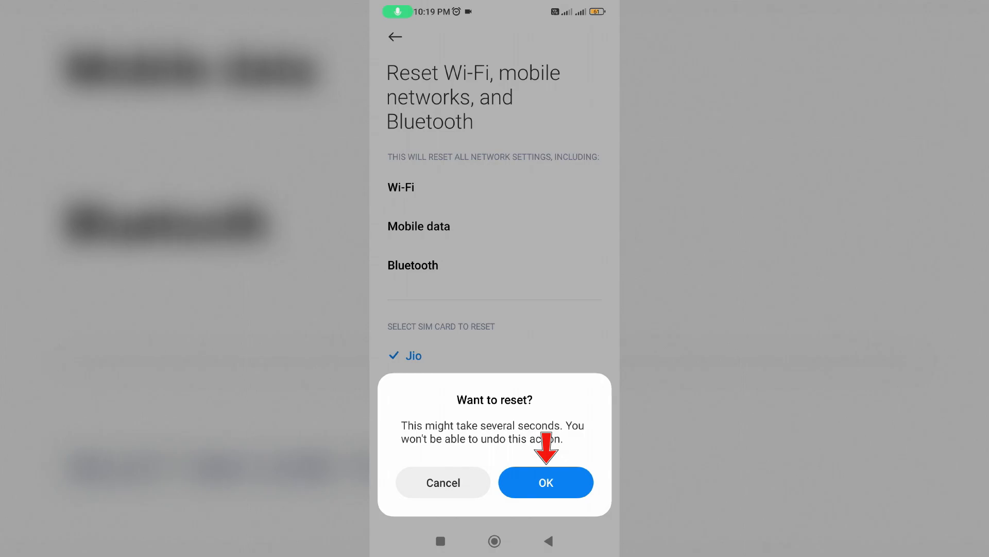
click(545, 482)
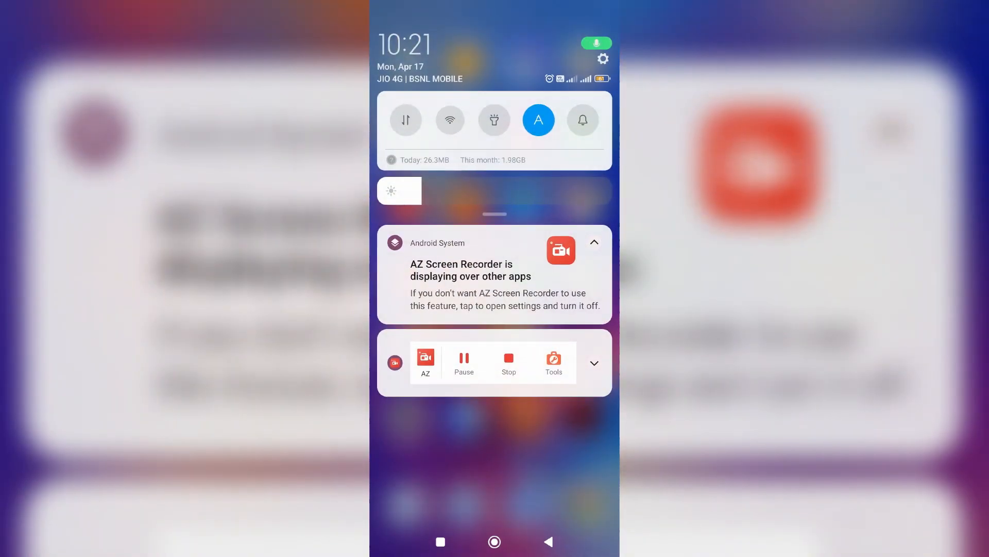
Rejoin the Icom-Wireless Wi-Fi with its password and view its connected details page
click(451, 119)
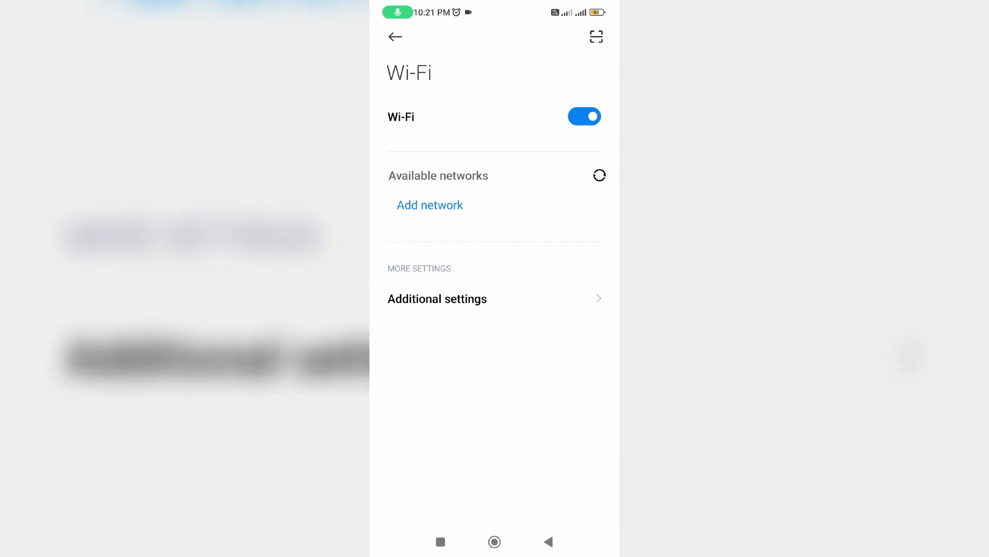
click(453, 201)
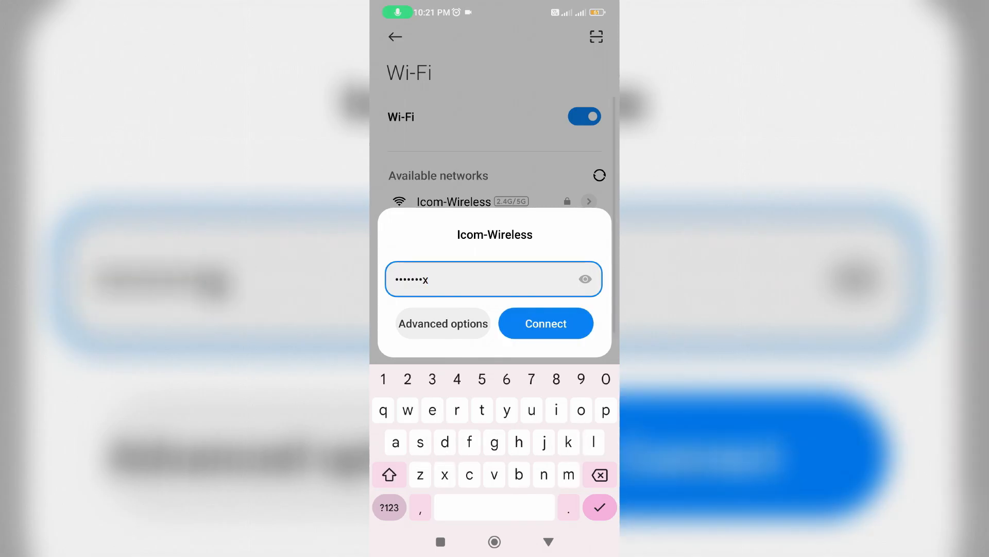
click(545, 323)
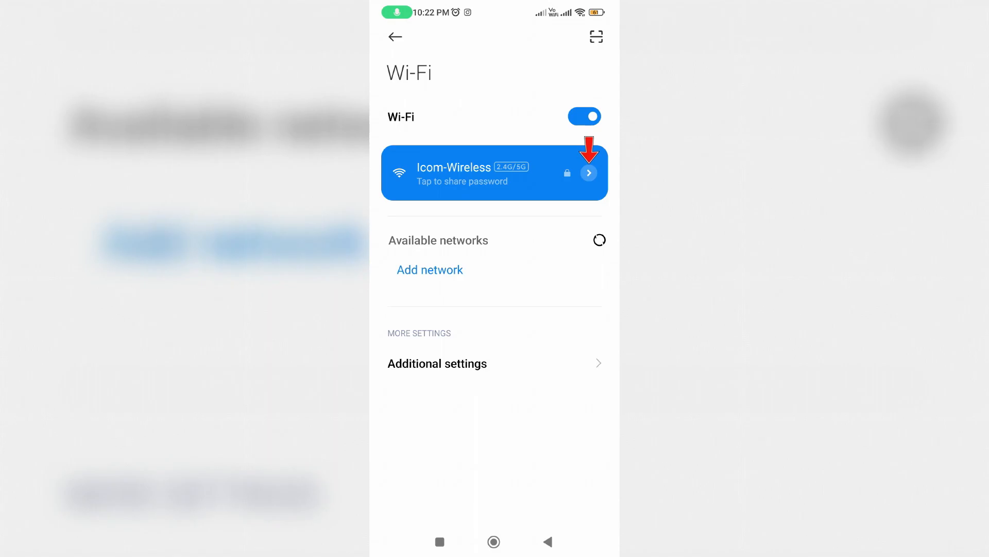
click(587, 173)
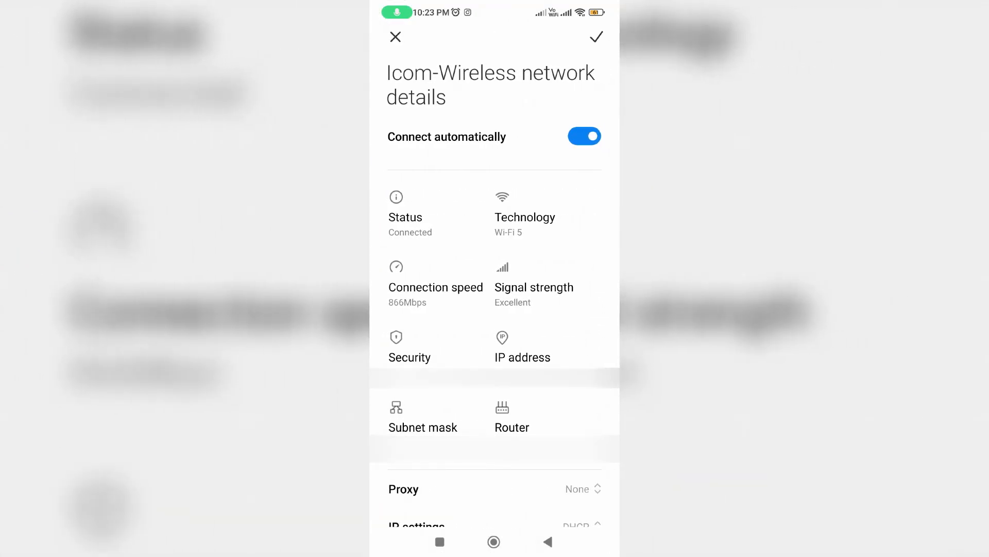